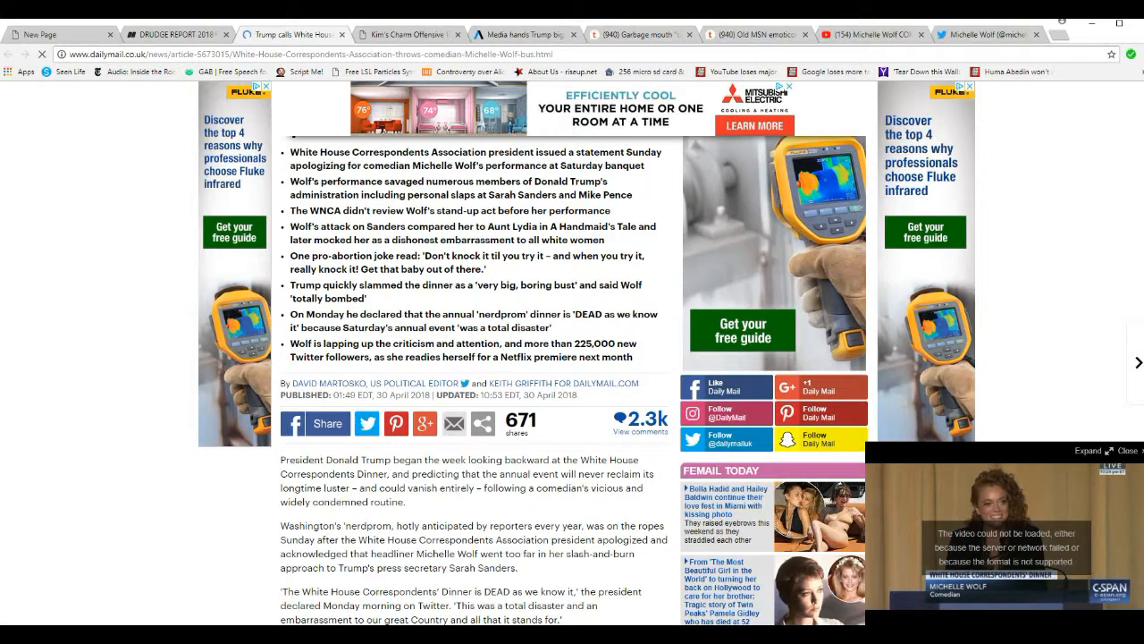
scroll(down, 3)
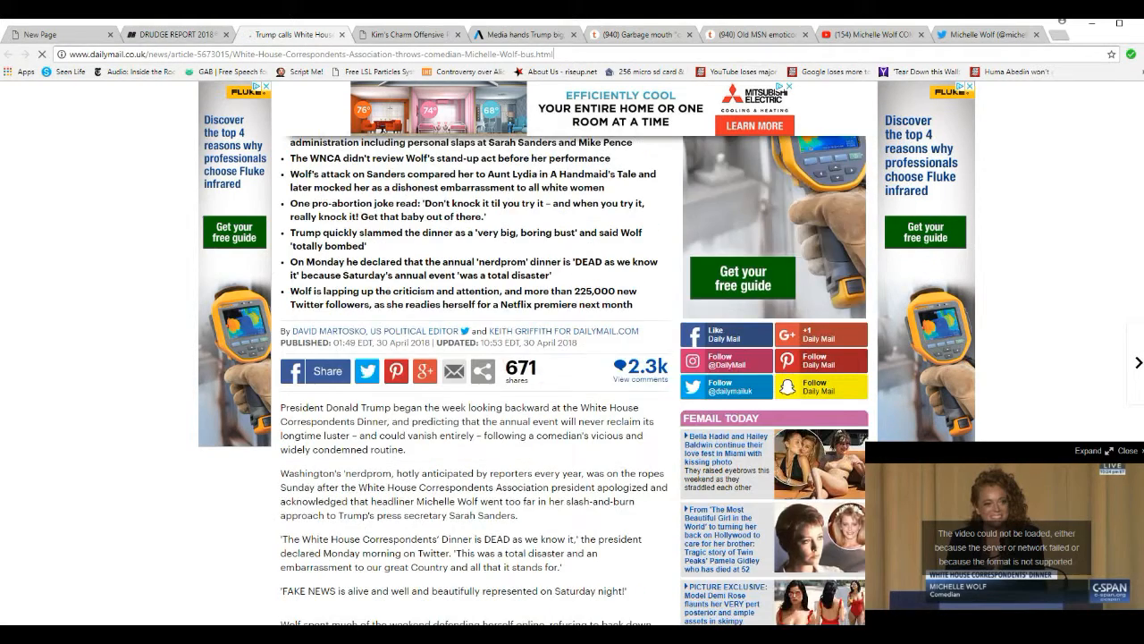
scroll(down, 3)
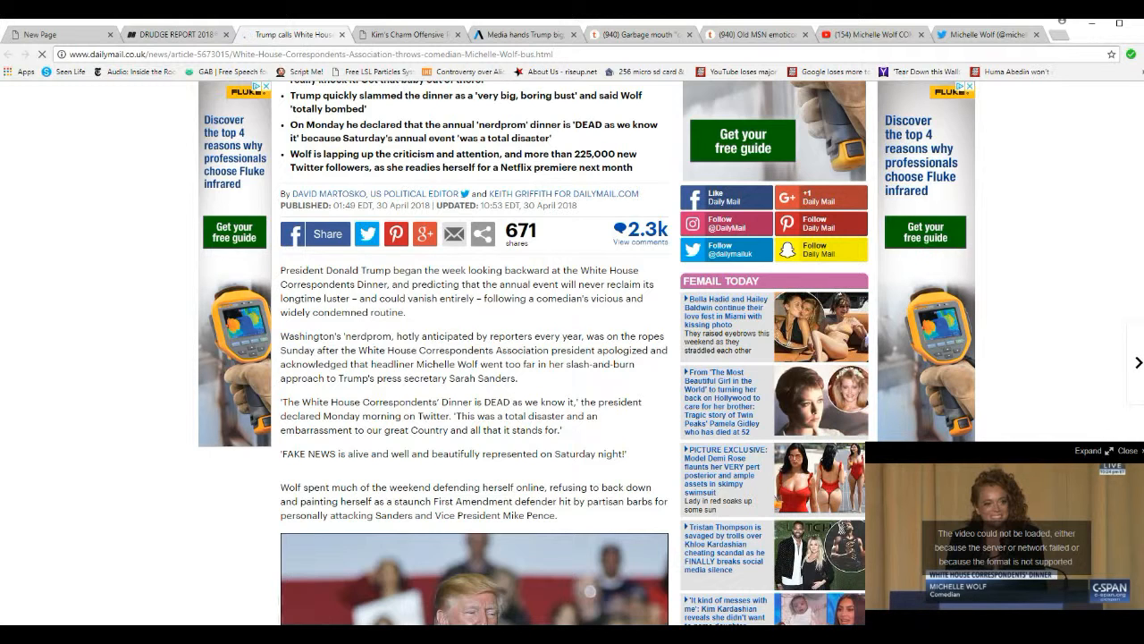
scroll(down, 3)
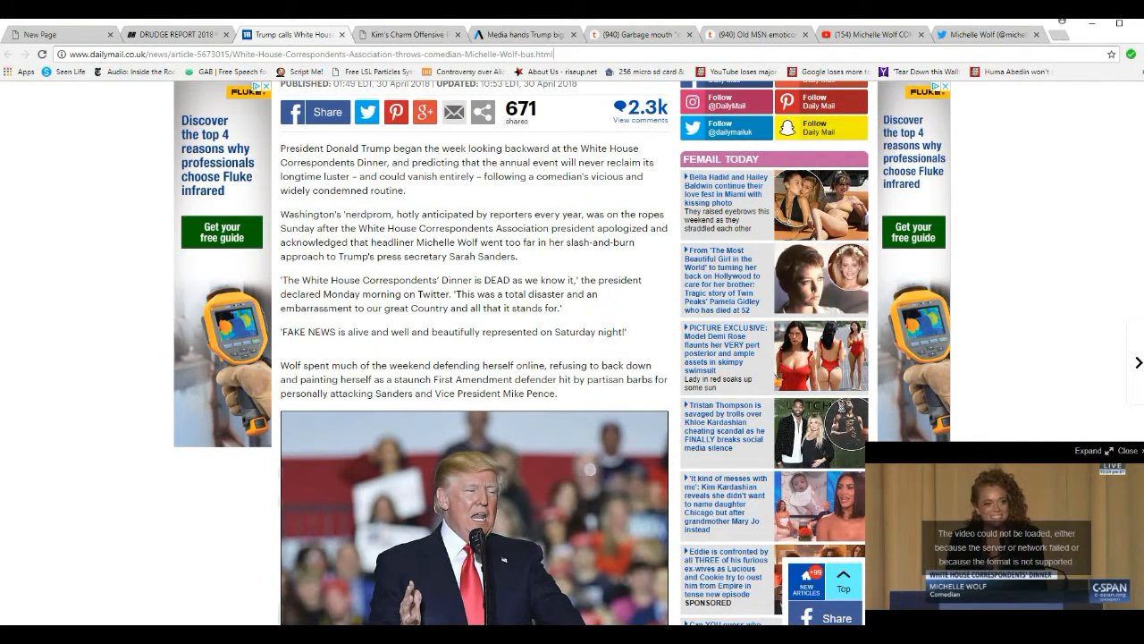
scroll(down, 3)
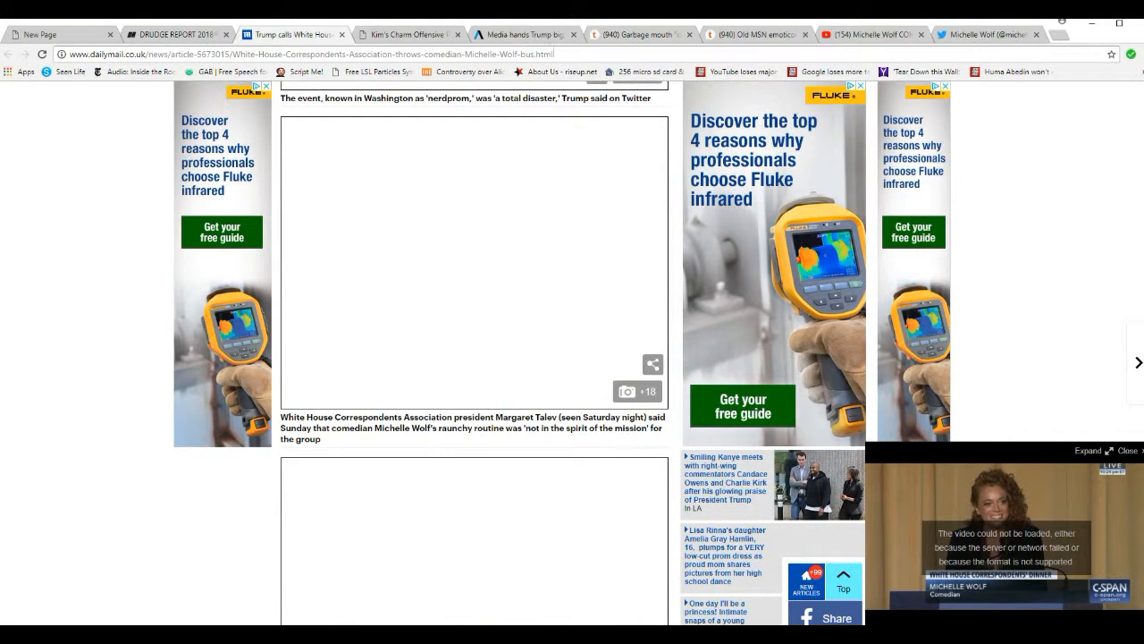
scroll(down, 3)
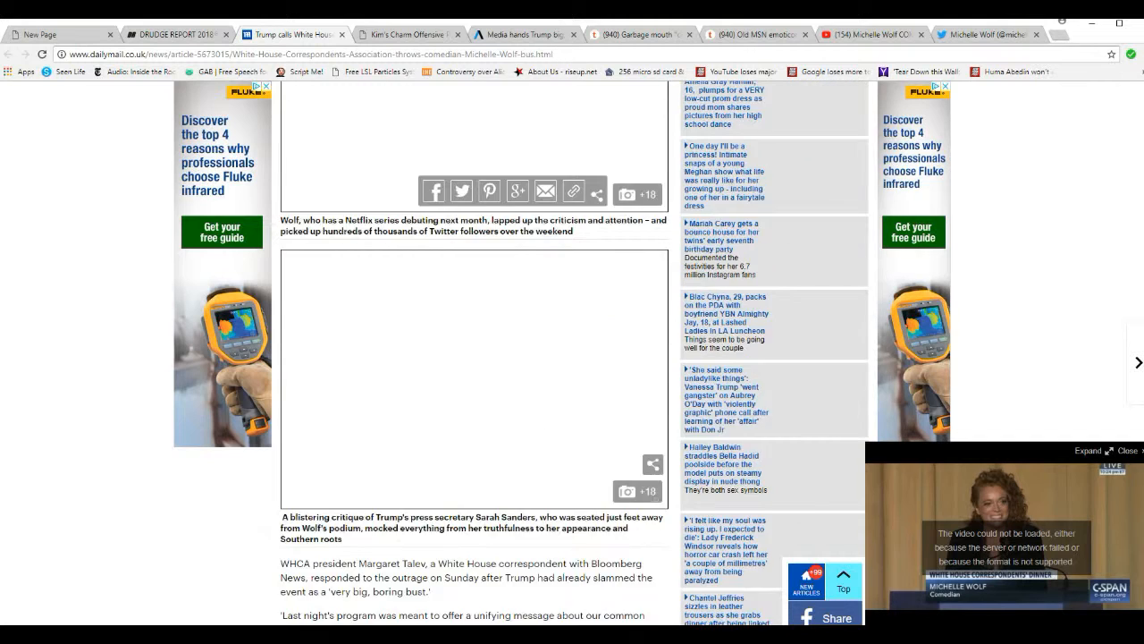
scroll(down, 3)
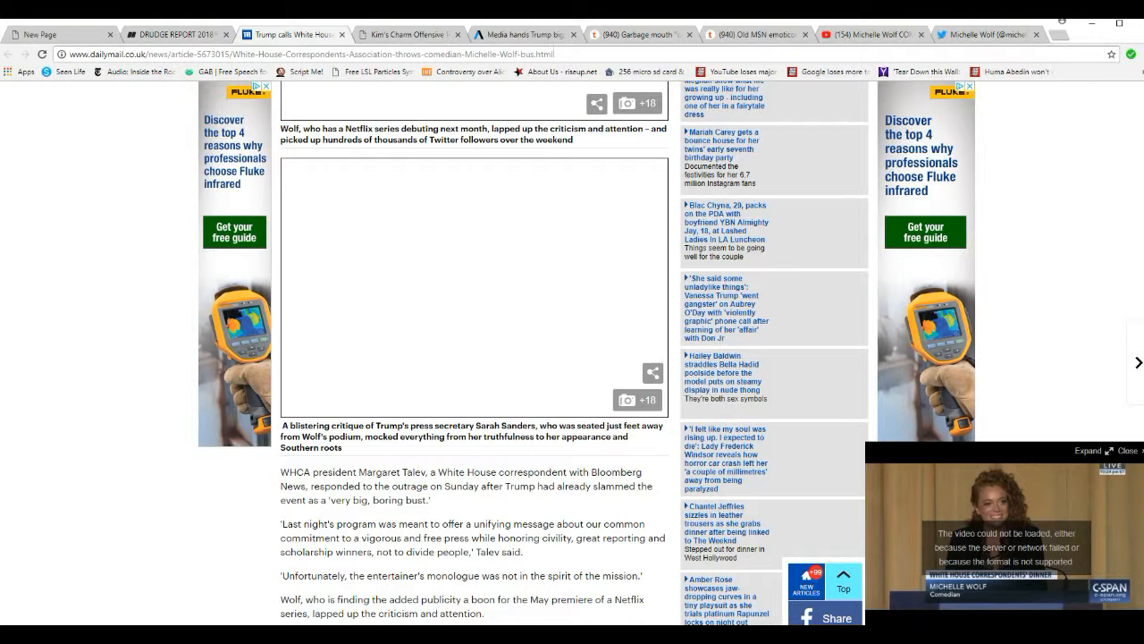
scroll(down, 3)
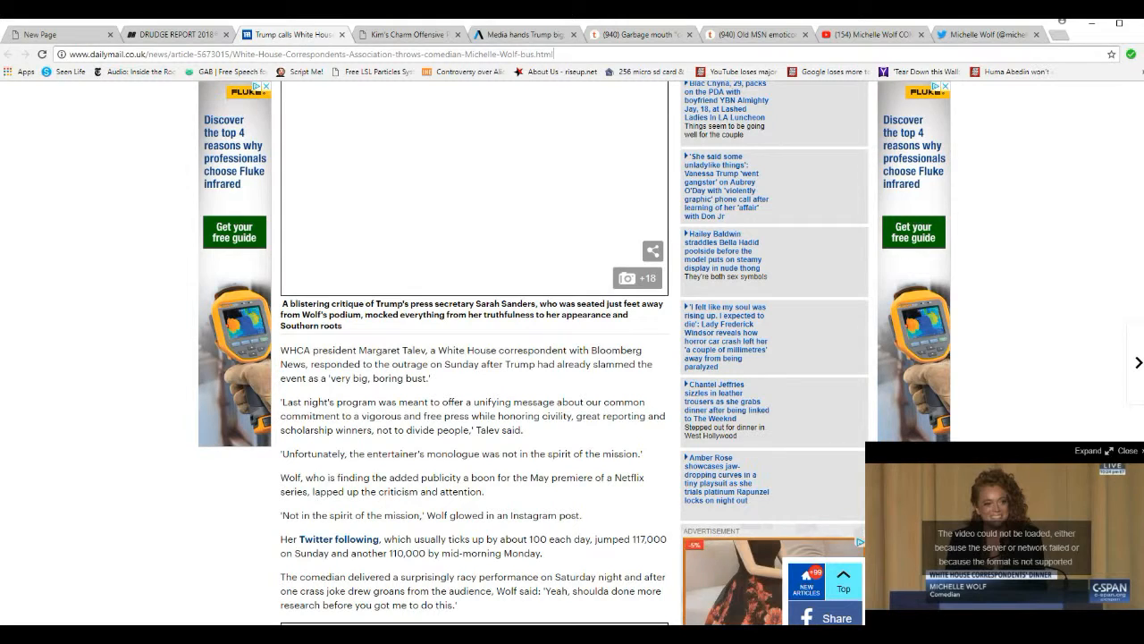
scroll(down, 3)
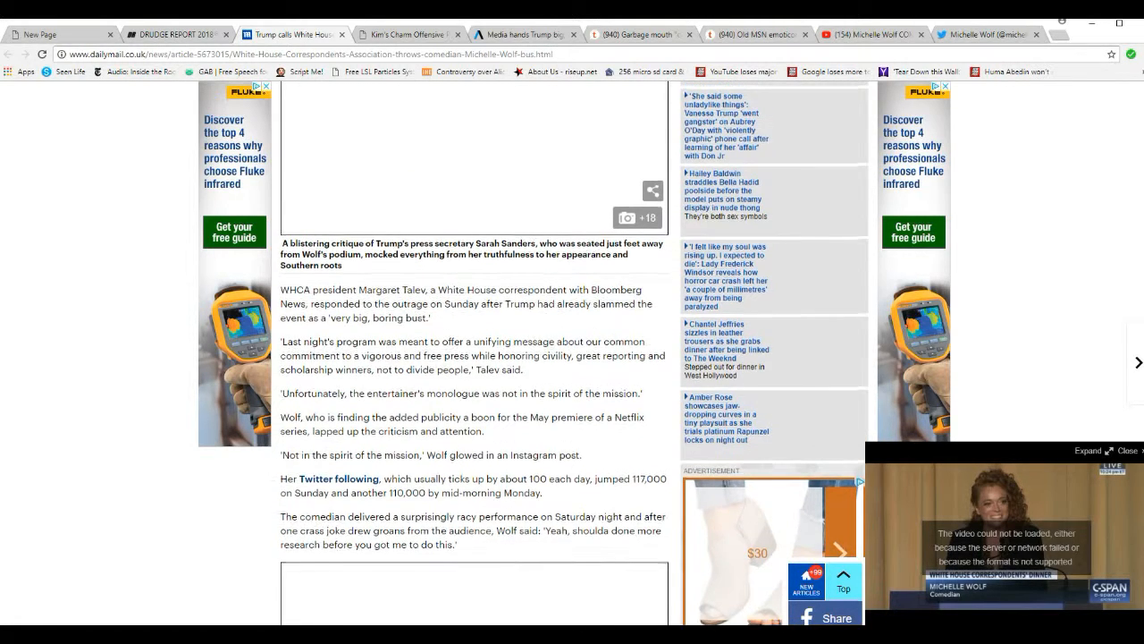
scroll(down, 3)
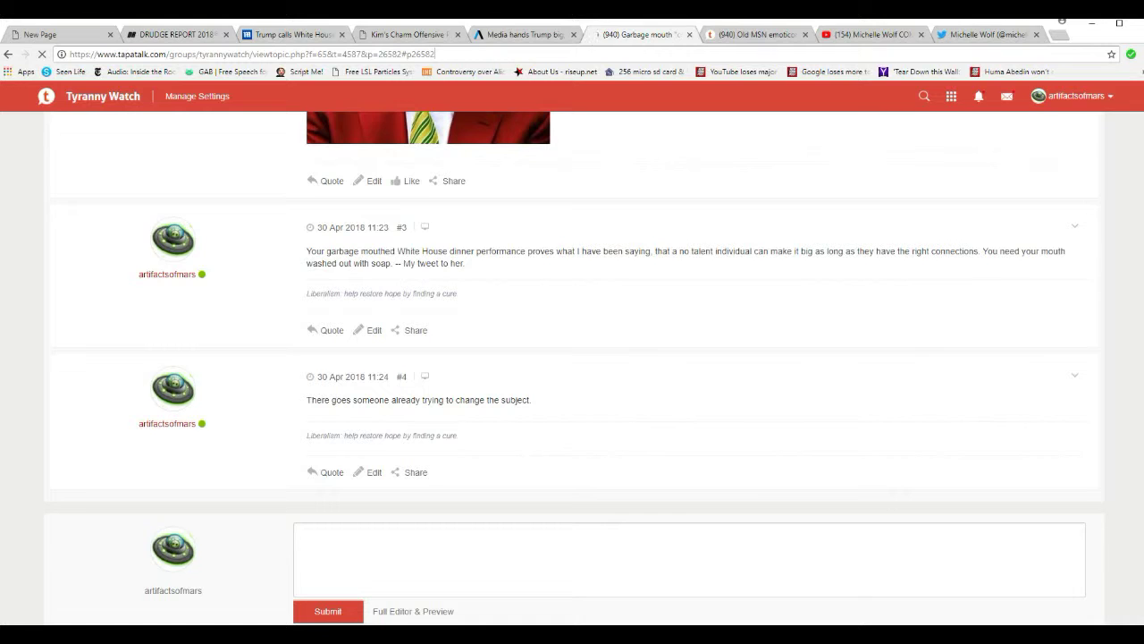
scroll(down, 3)
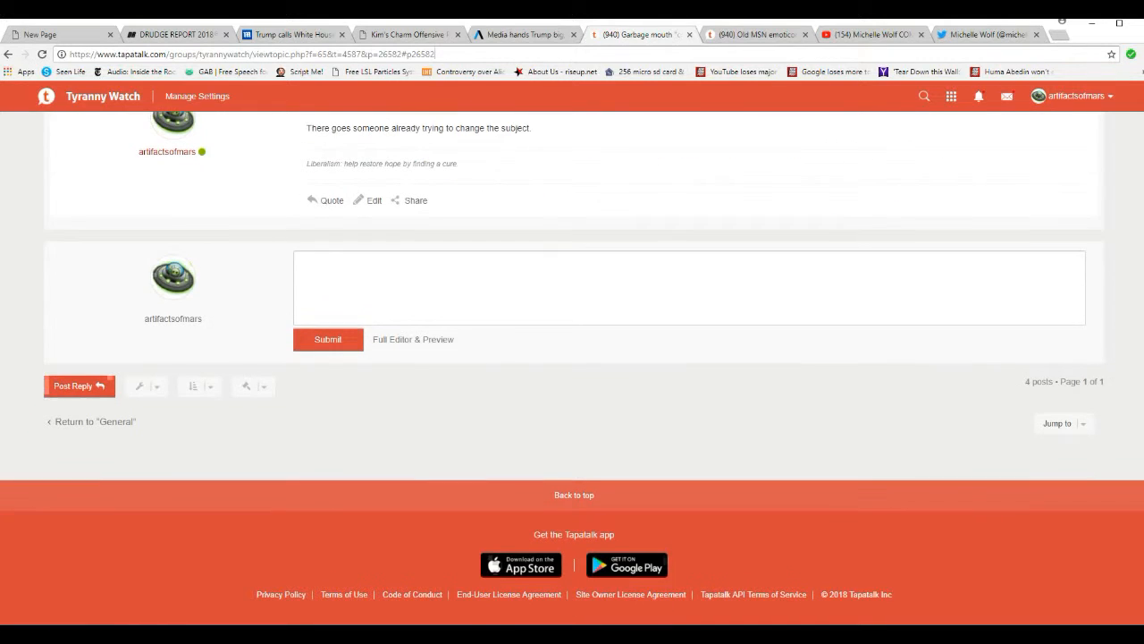